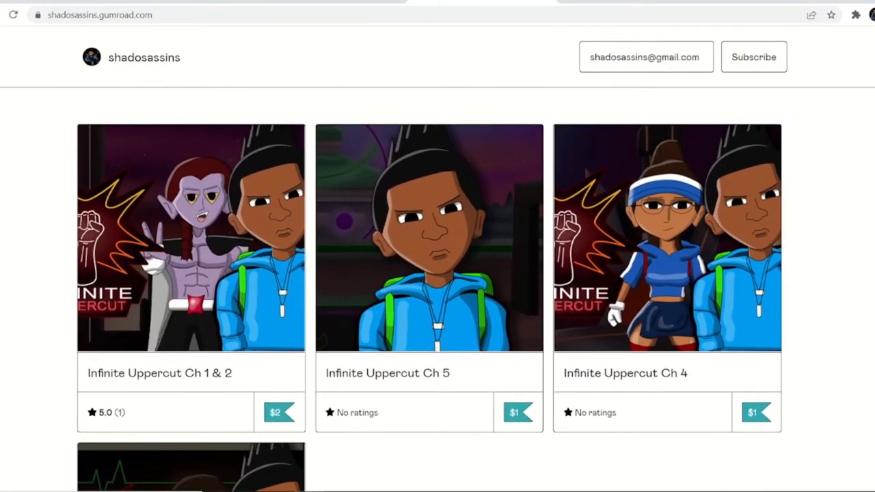
Go to the PDFArea home page at pdfarea.com
scroll(down, 3)
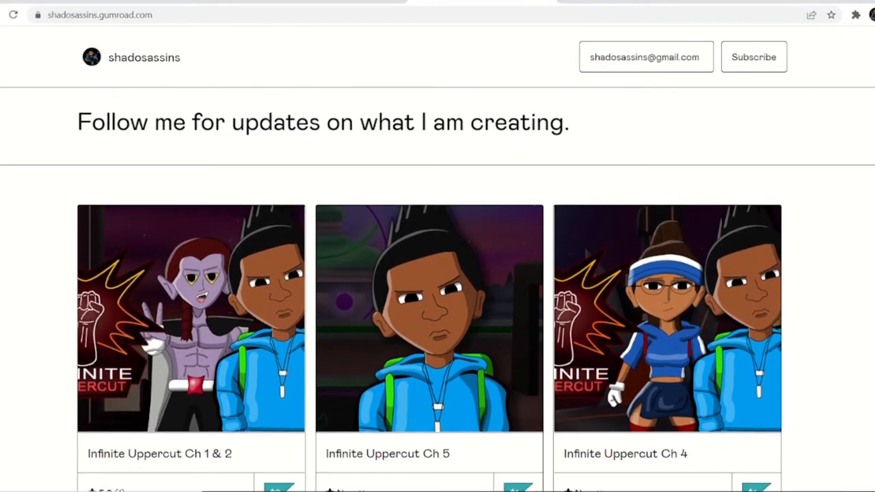
scroll(down, 3)
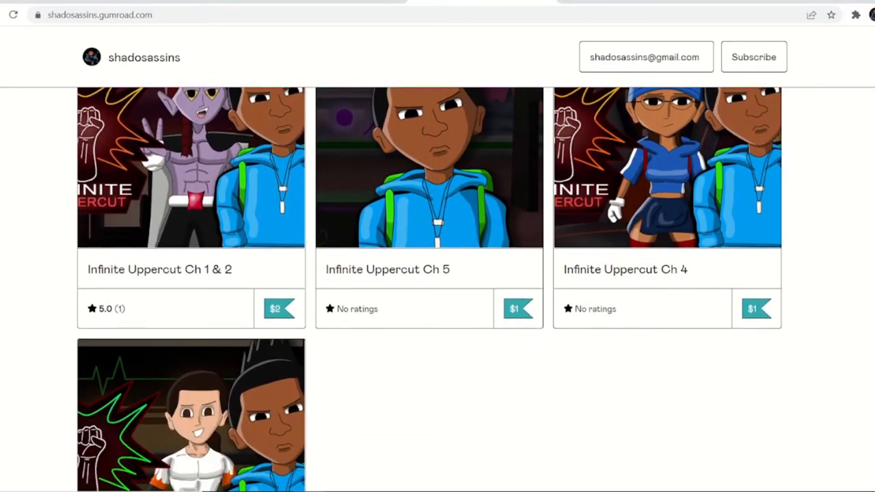
scroll(down, 3)
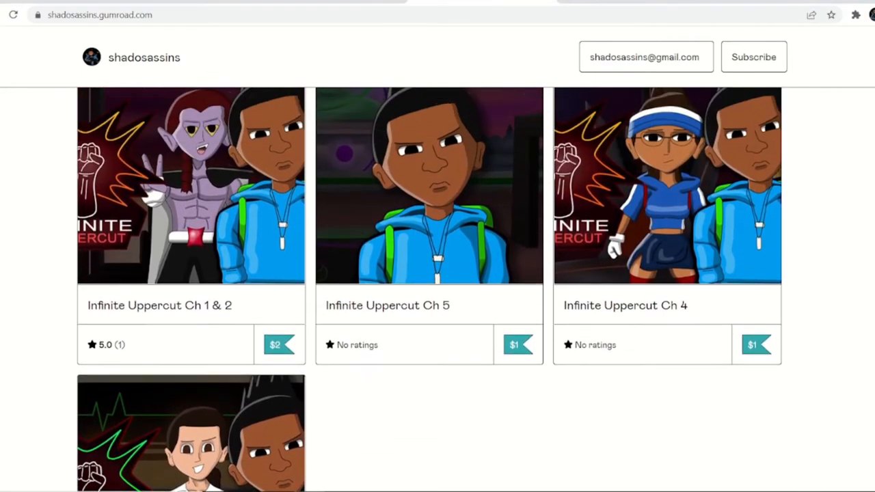
scroll(down, 3)
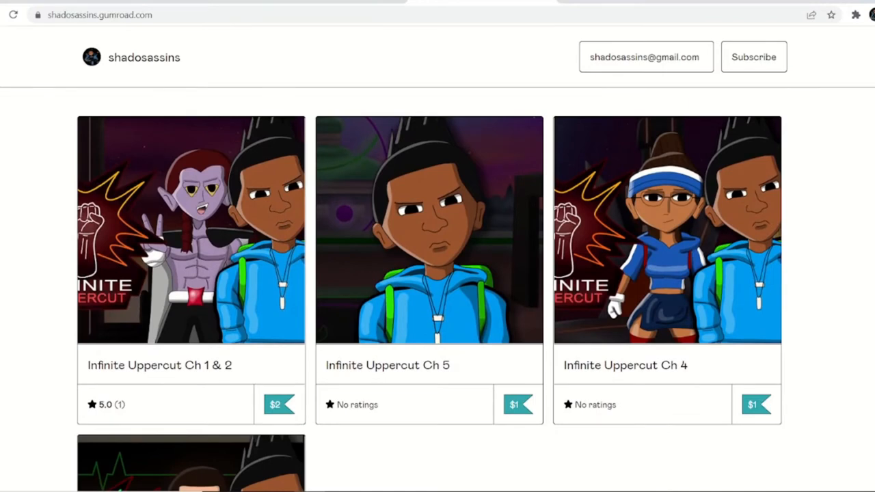
mouse_move(864, 148)
text(pdf)
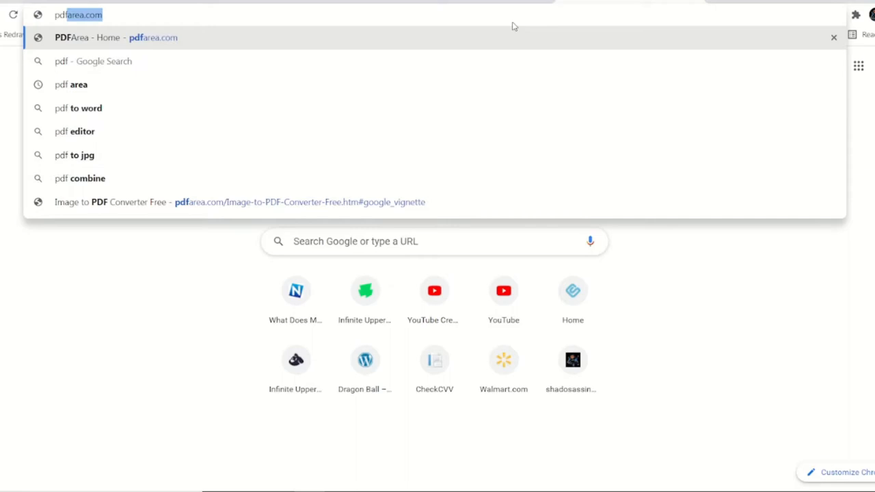
text(r)
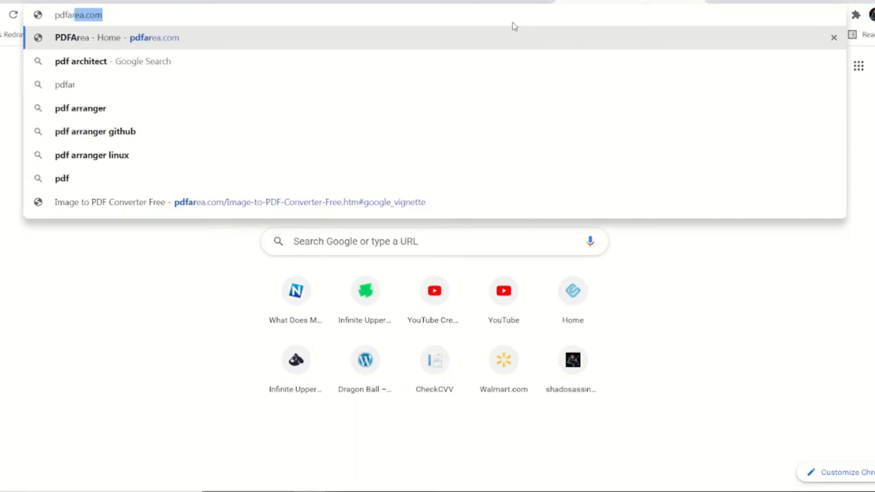
click(116, 38)
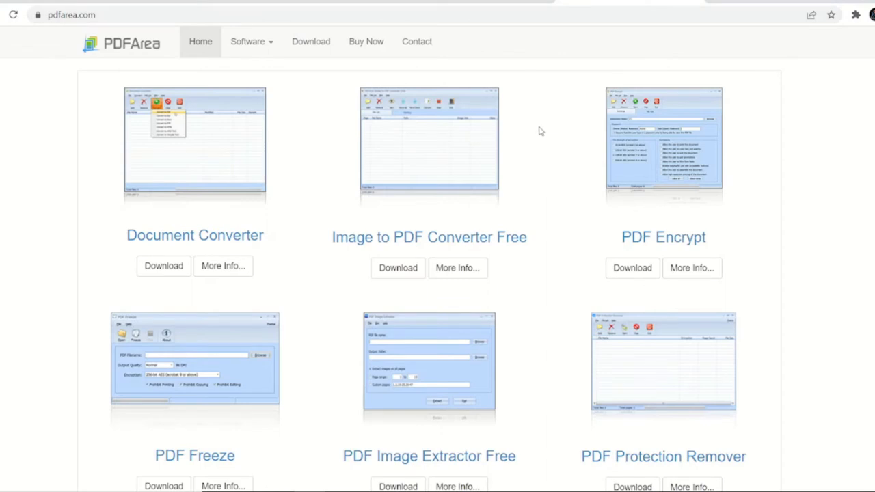
mouse_move(383, 238)
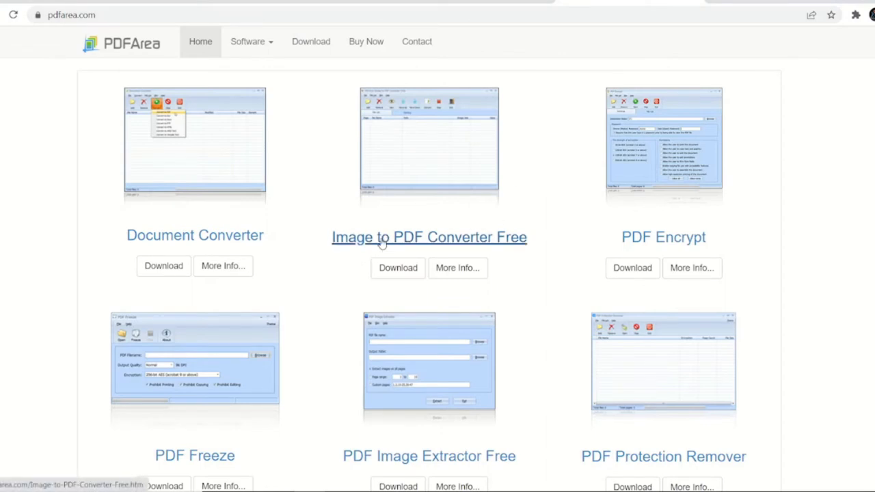
mouse_move(471, 248)
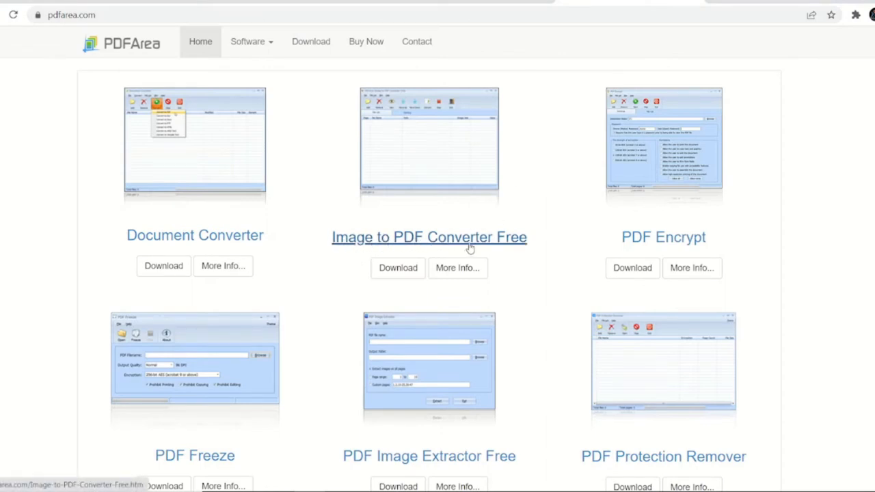
View the Image to PDF Converter Free page, then leave the desktop showing
click(429, 238)
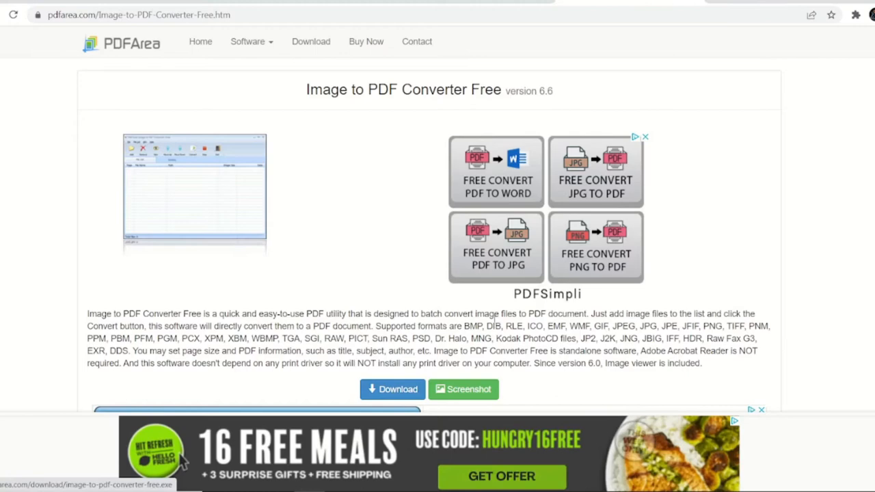
scroll(down, 3)
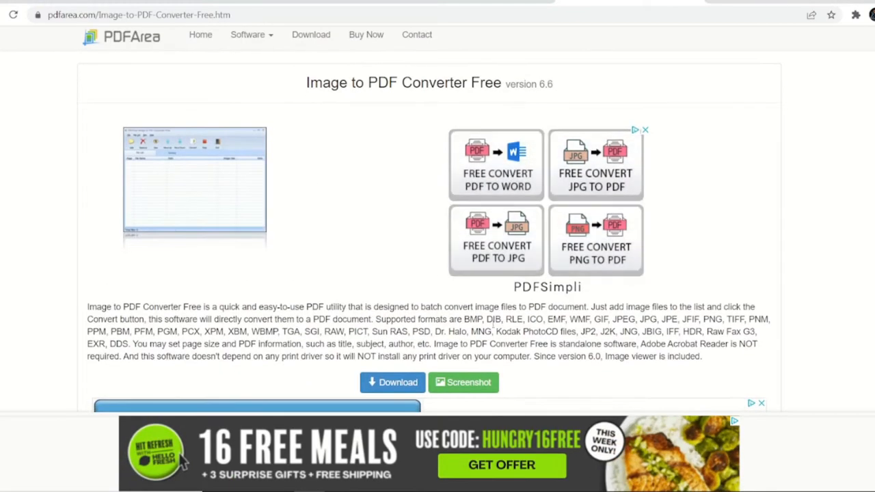
mouse_move(391, 383)
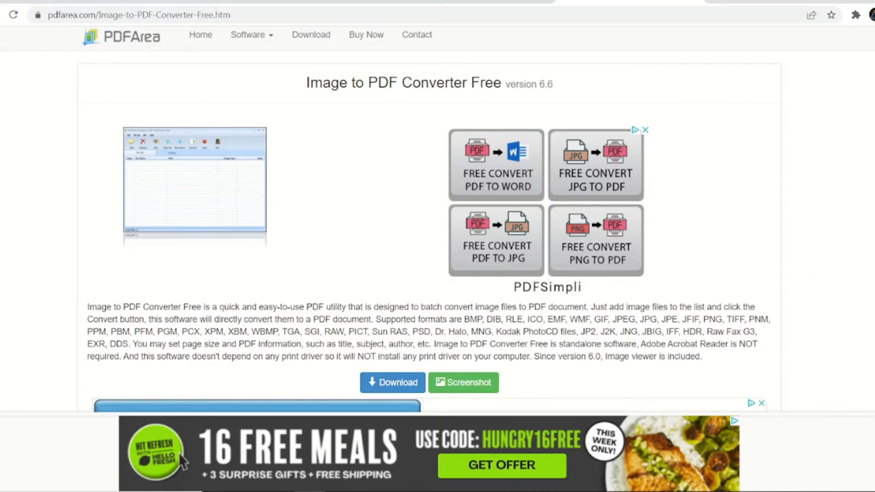
scroll(down, 3)
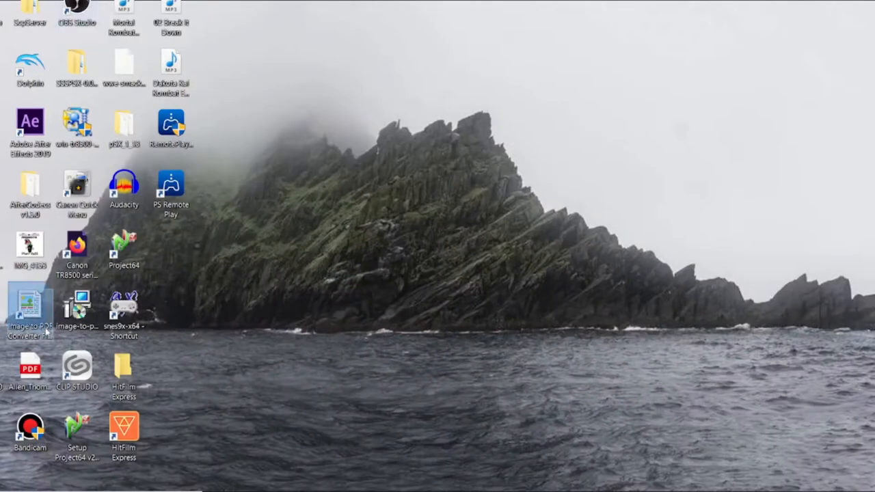
Launch the converter and browse to Pictures > OFFICIAL_FIGHTER > manga > uploads for adding files
double_click(30, 307)
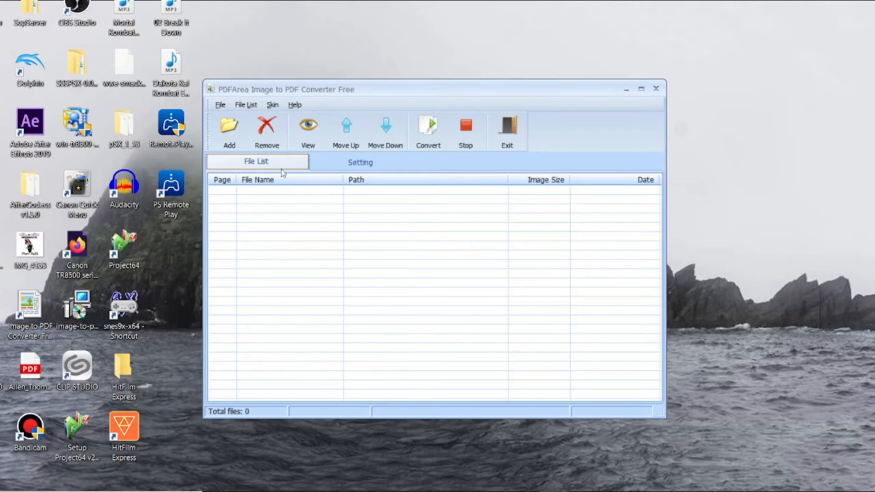
mouse_move(230, 130)
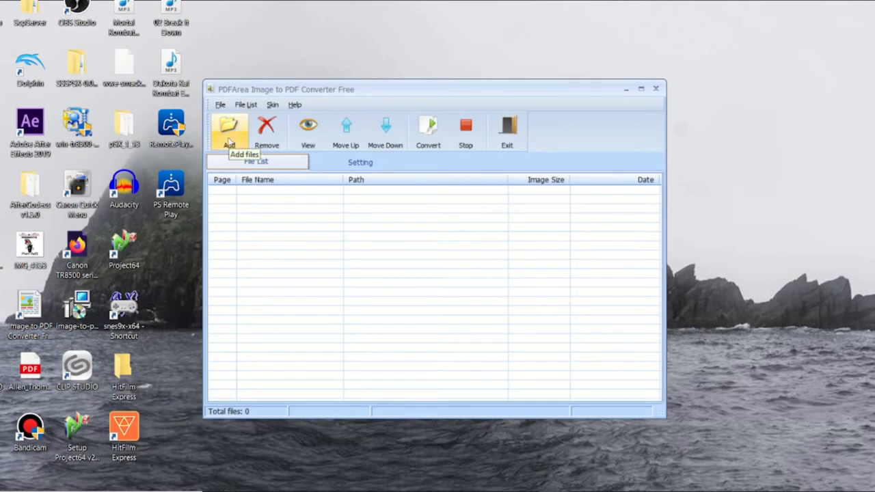
click(230, 130)
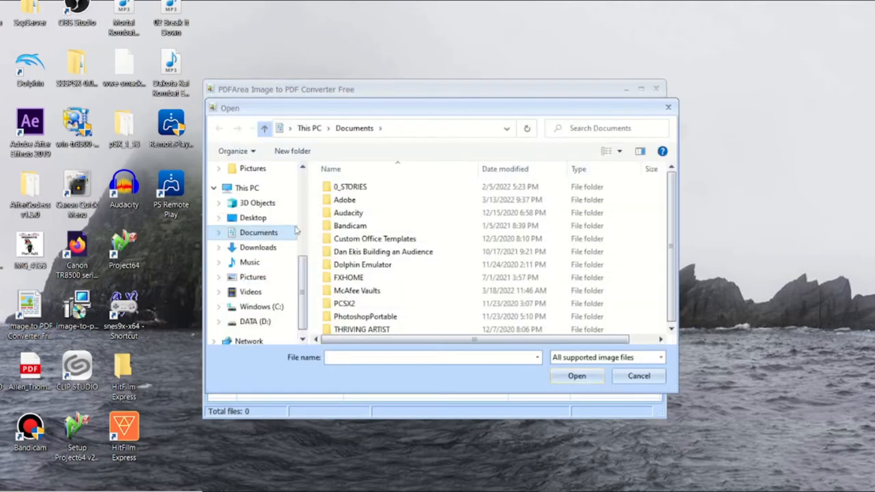
click(252, 276)
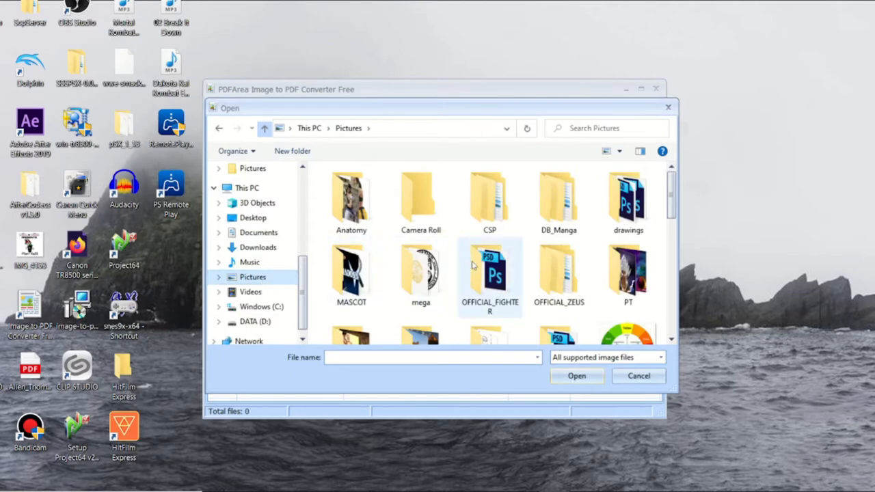
double_click(489, 272)
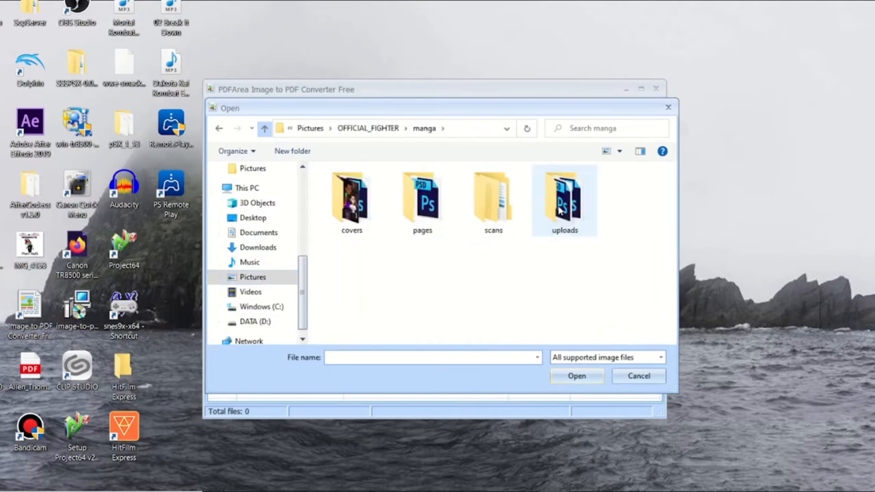
double_click(564, 198)
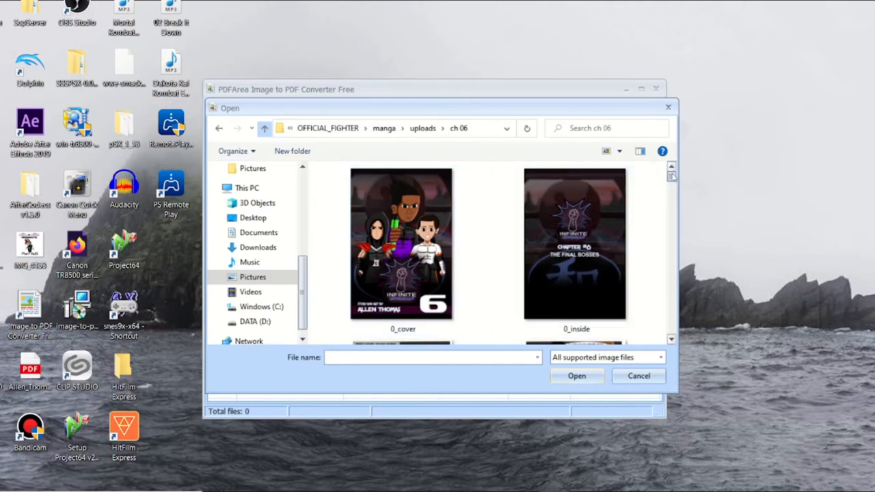
Select the ch 06 page images starting with 0_cover and add them to the file list
scroll(down, 3)
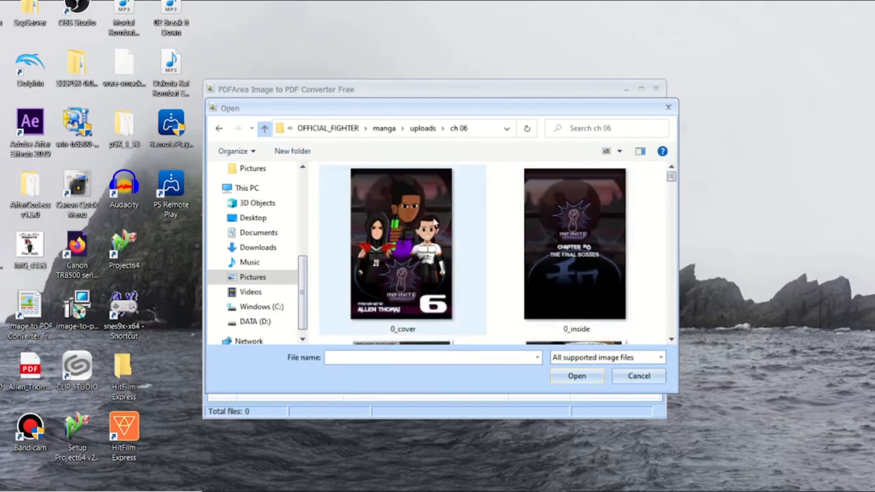
click(402, 243)
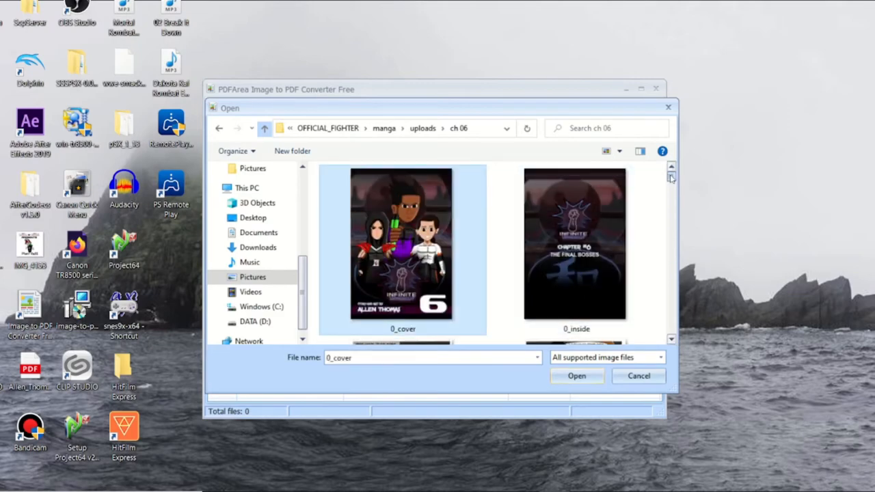
scroll(down, 3)
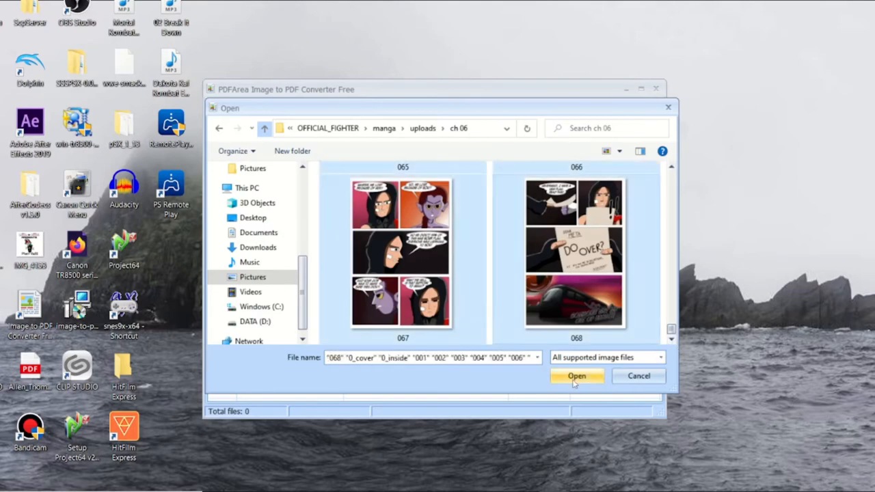
click(577, 376)
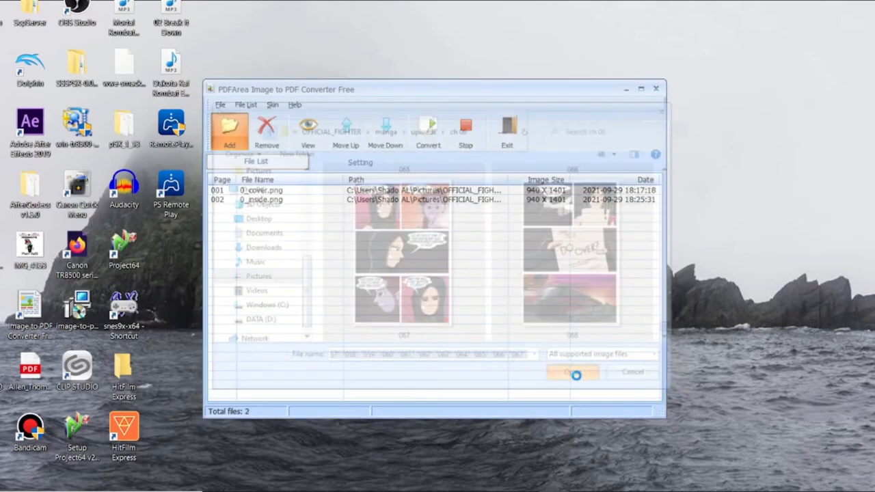
Let all 70 chapter 6 images finish loading into the file list in page order
click(573, 372)
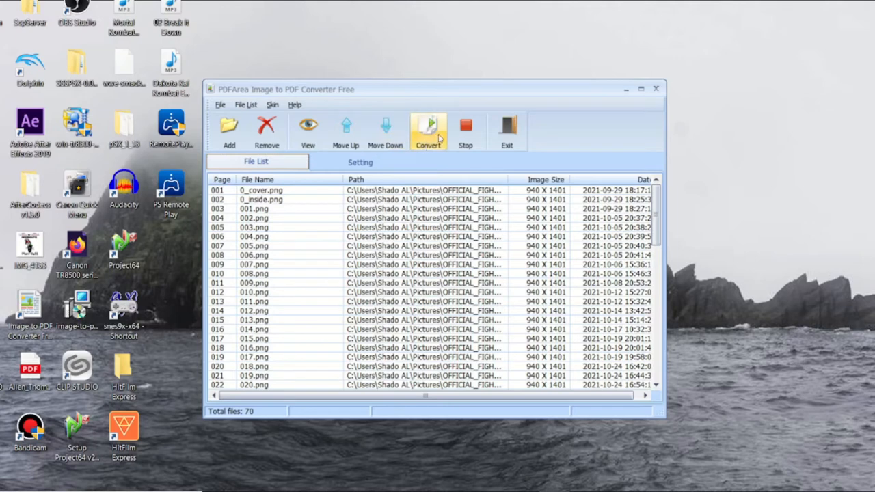
mouse_move(422, 167)
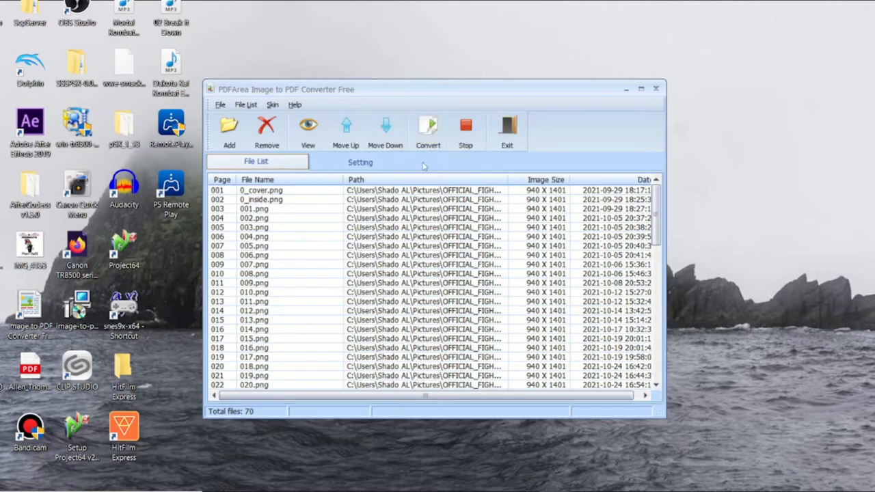
mouse_move(428, 130)
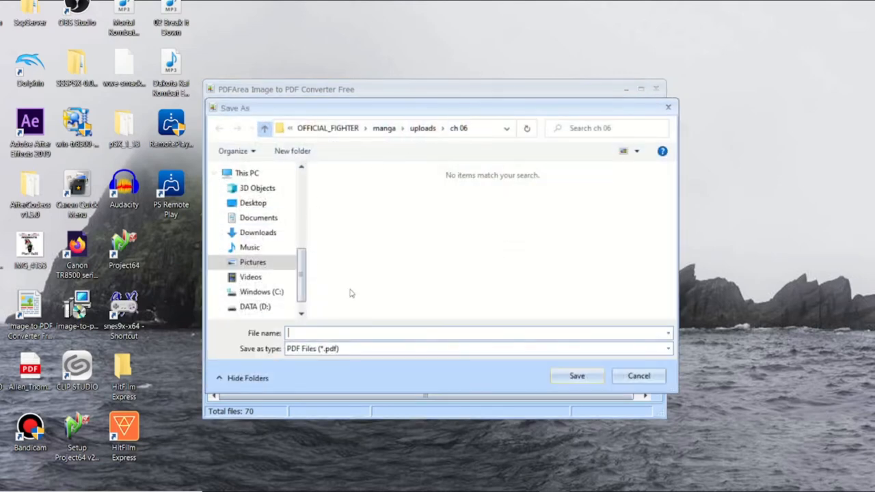
mouse_move(402, 473)
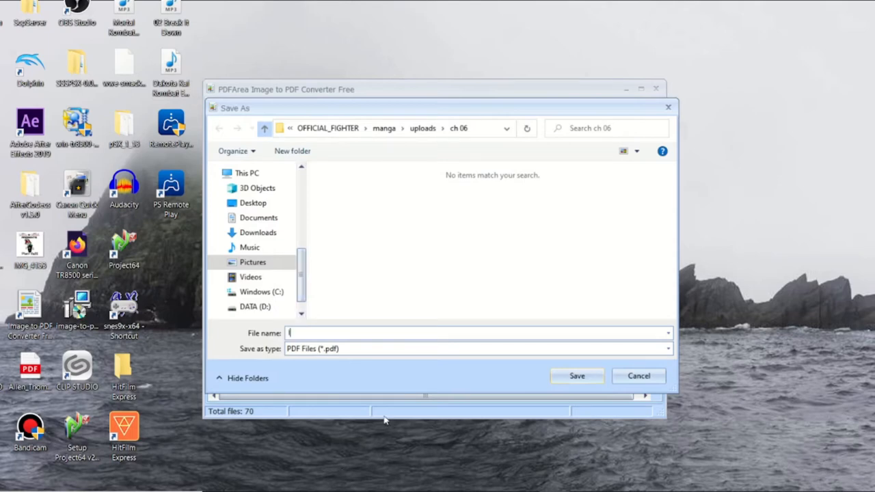
Name the PDF 'Infinite Uppercut Ch 6' in the ch 06 folder and start the conversion
text(Infinite U)
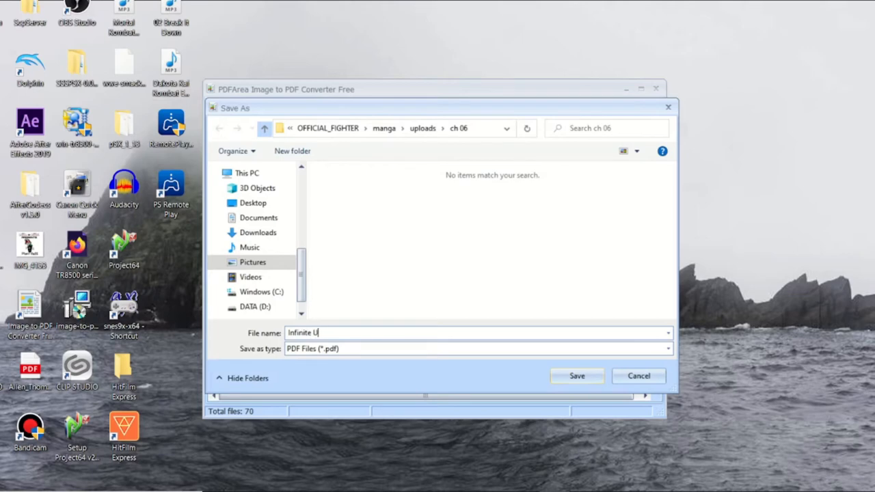
text(ppercut)
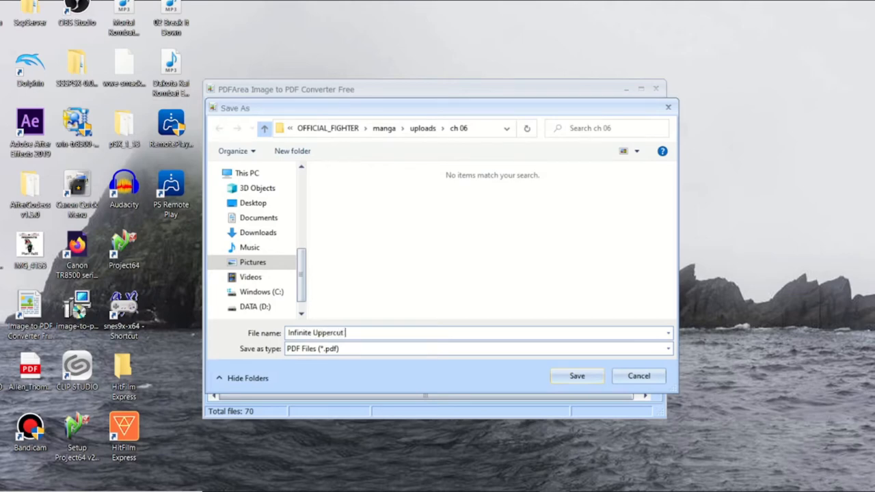
text(Ch 6)
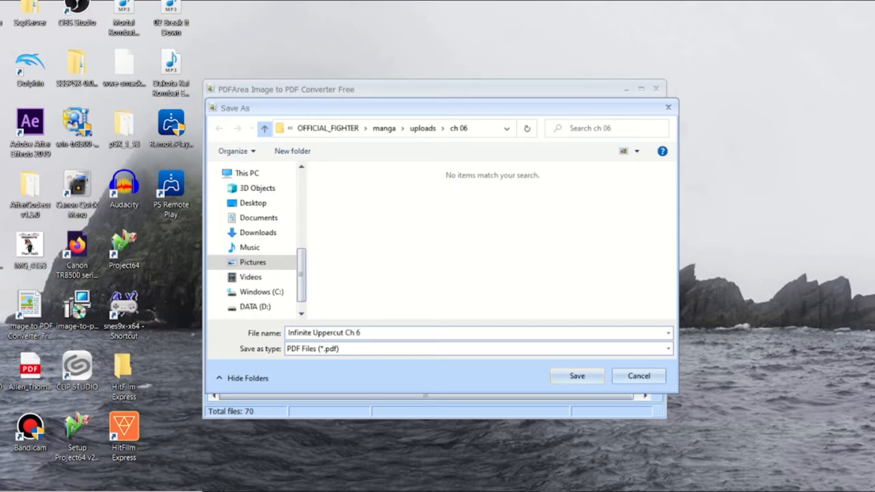
click(577, 374)
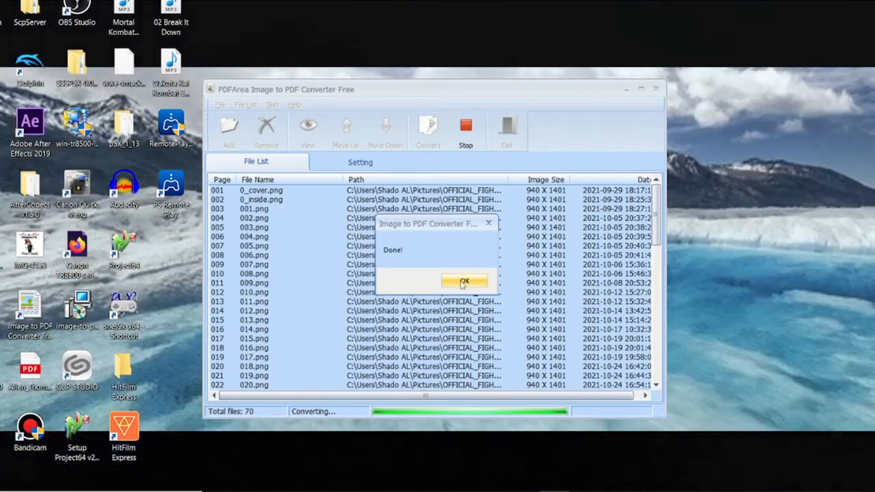
Dismiss the Done notice and choose Yes to view the new PDF now
click(465, 282)
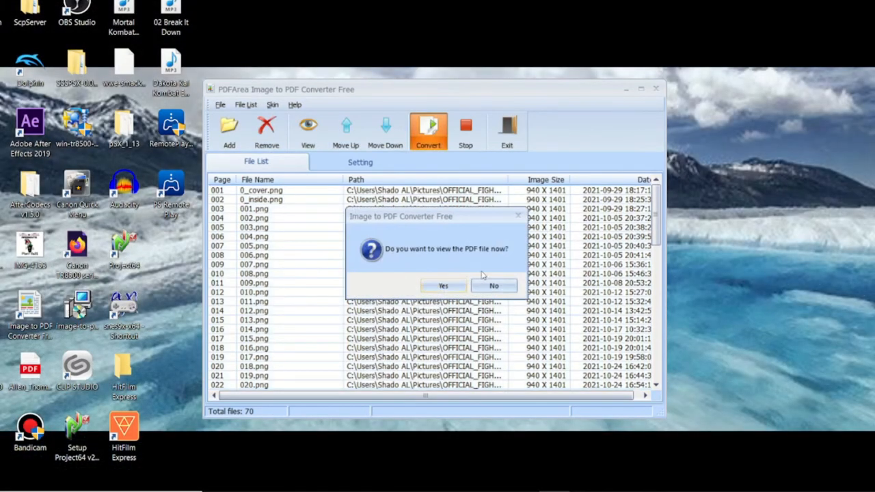
mouse_move(443, 286)
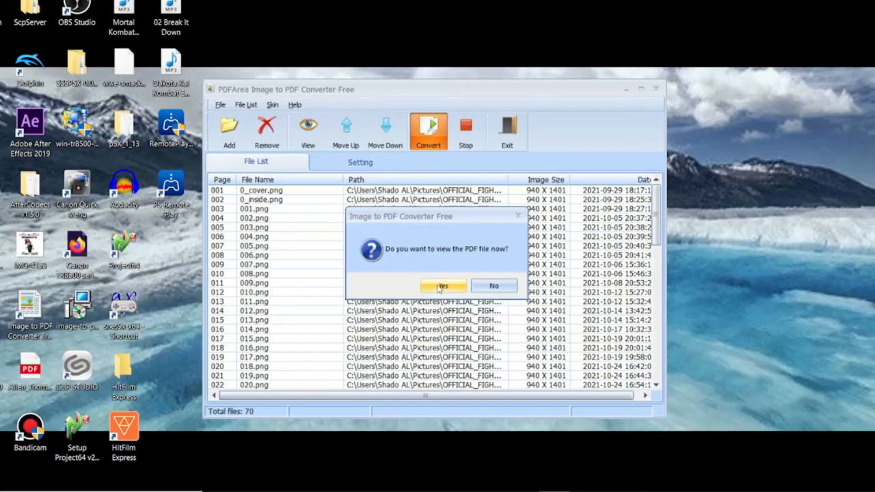
click(443, 286)
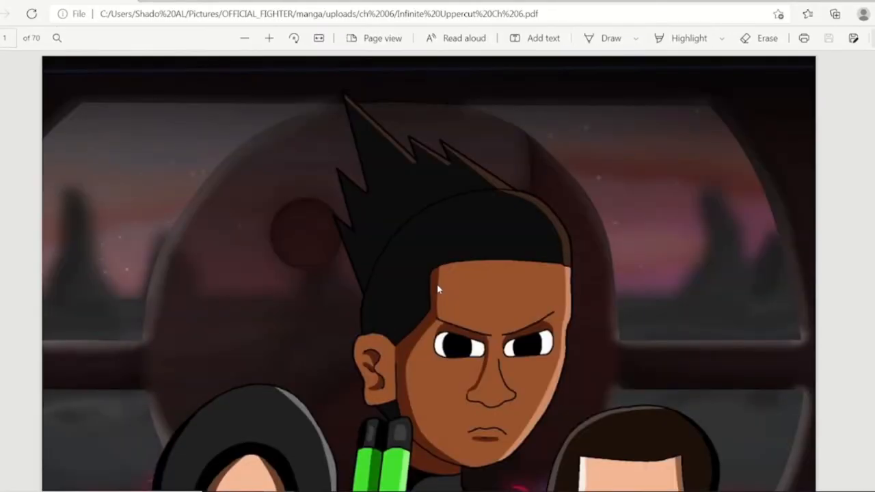
mouse_move(729, 73)
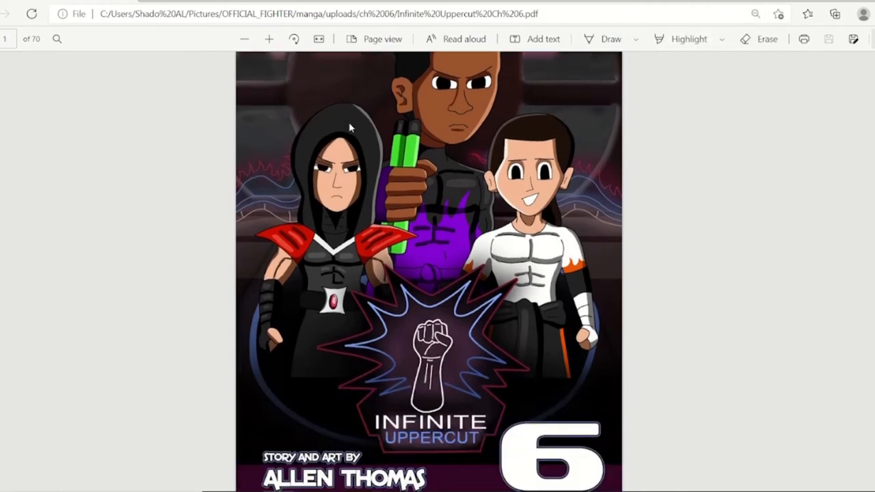
Scroll from the cover down to about page 14 of the 70-page chapter 6 PDF
scroll(down, 3)
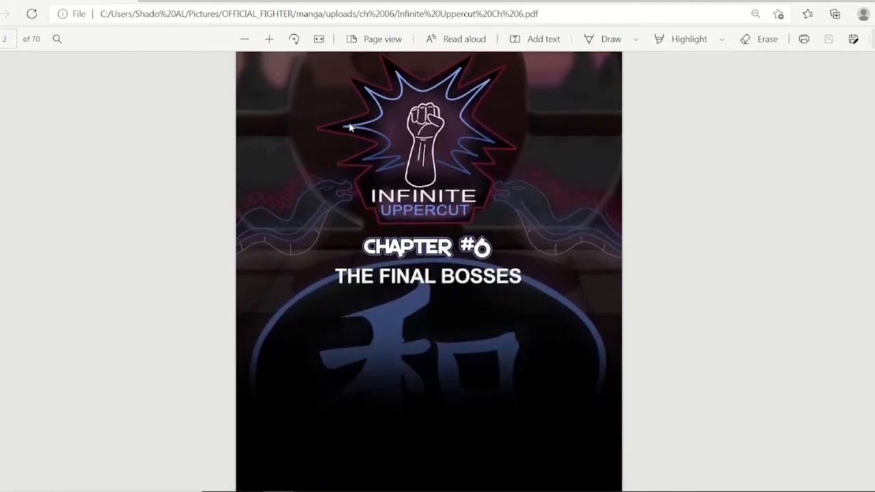
scroll(down, 3)
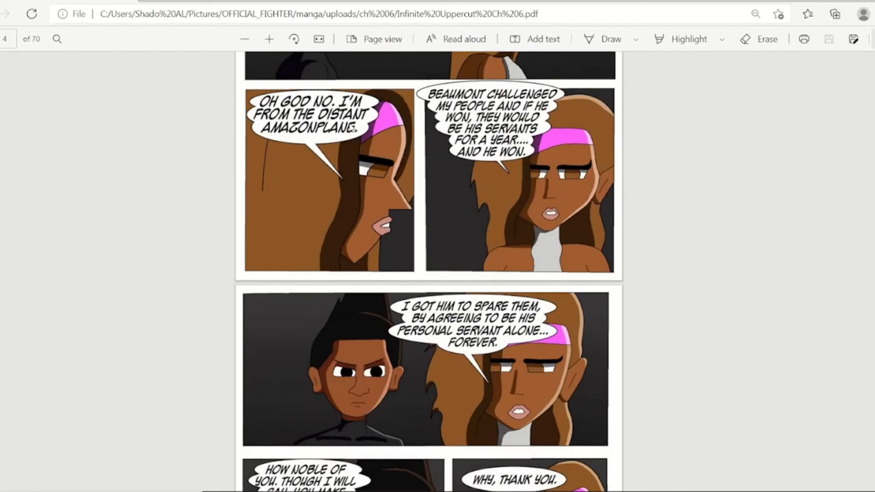
scroll(down, 3)
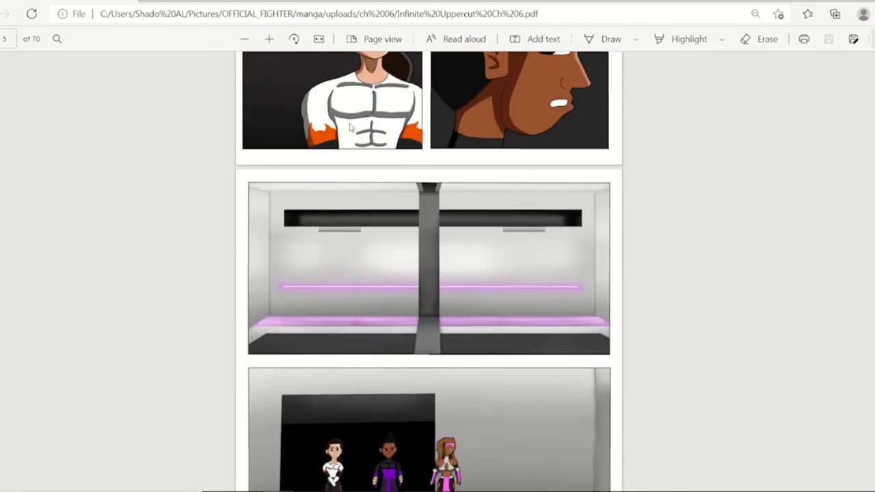
scroll(down, 3)
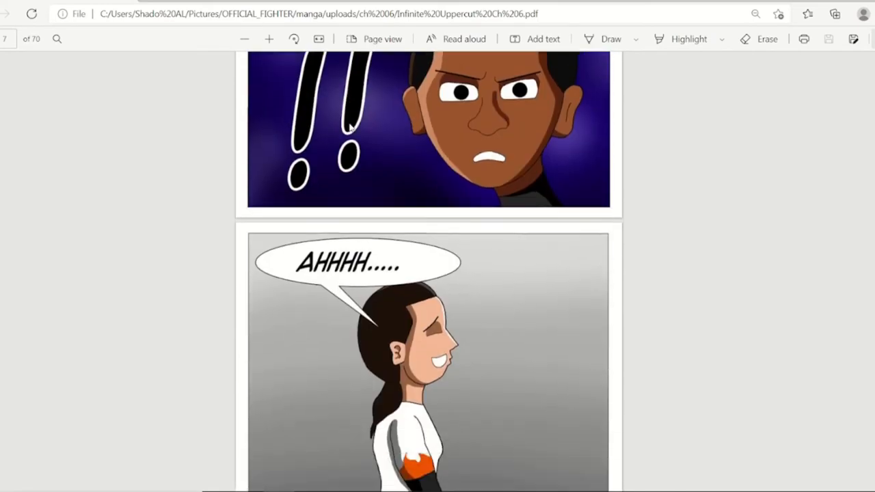
scroll(down, 3)
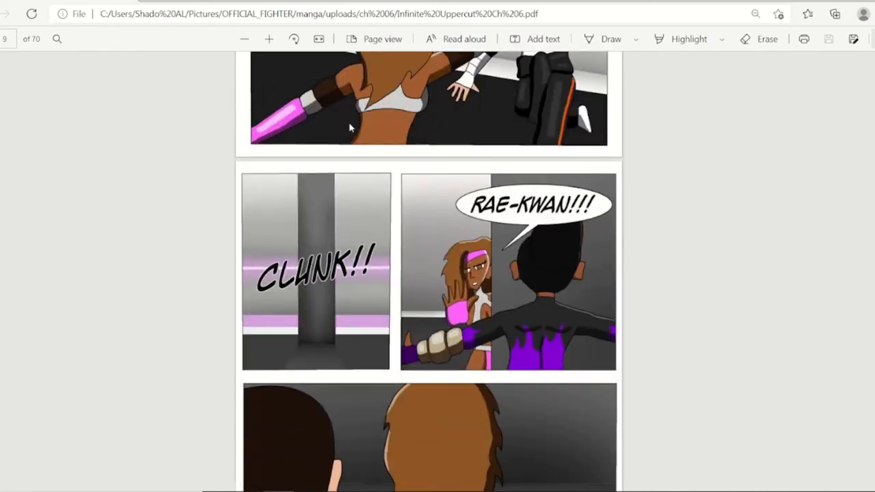
scroll(down, 3)
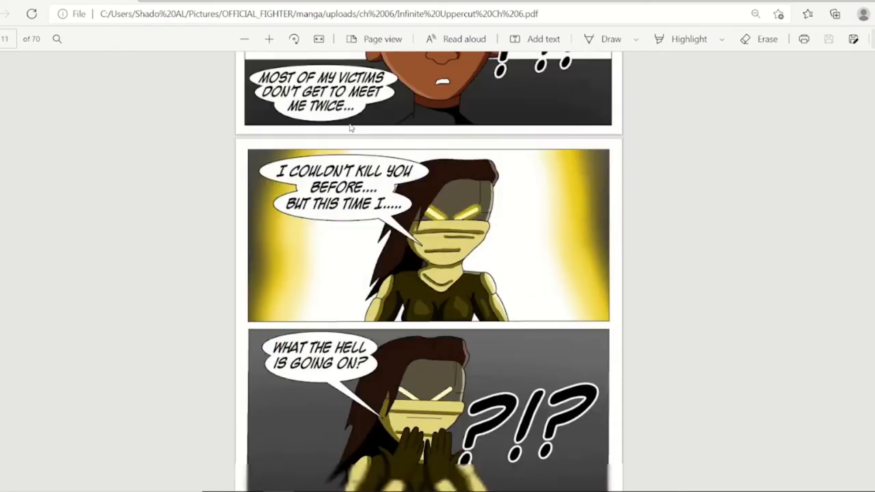
scroll(down, 3)
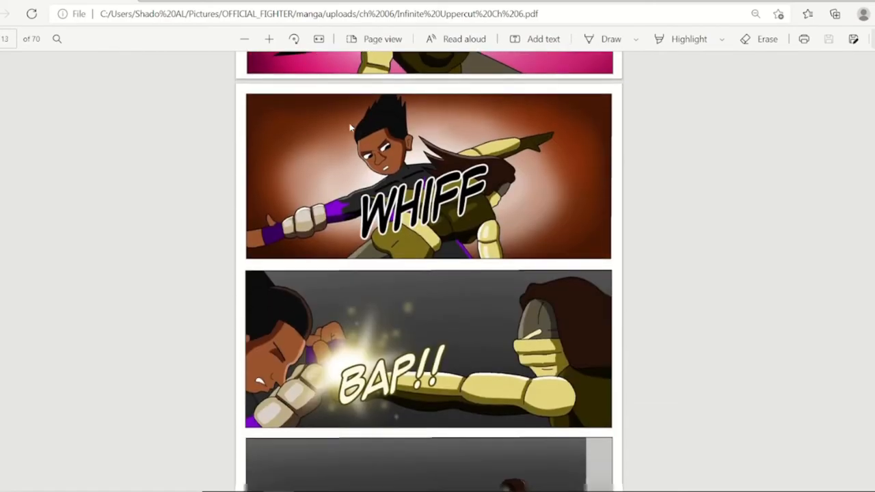
scroll(down, 3)
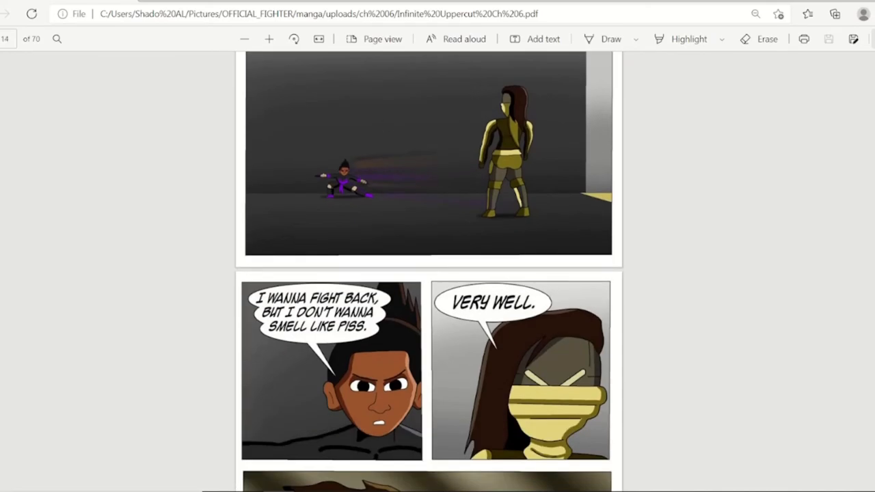
scroll(down, 3)
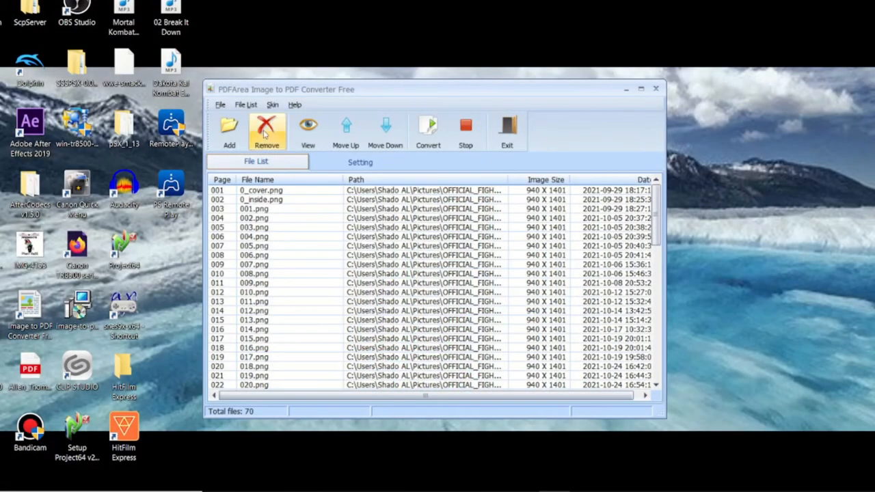
Remove 0_cover.png from the file list, leaving 69 images
click(267, 130)
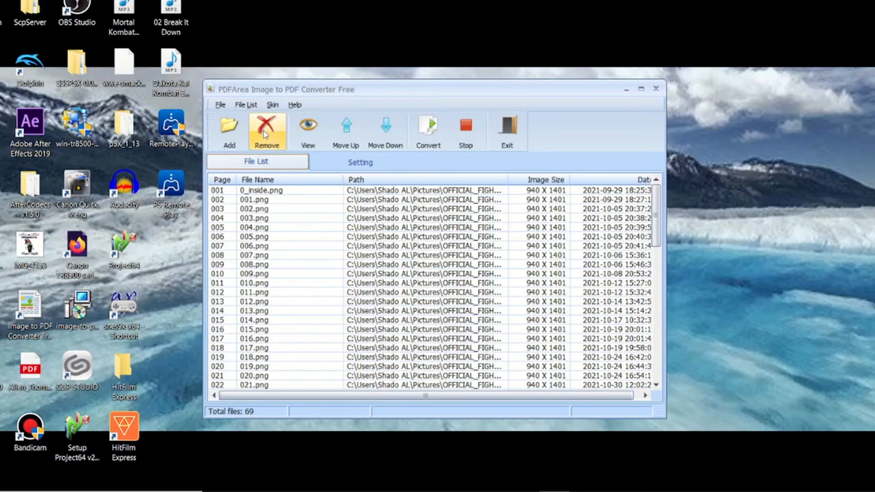
mouse_move(353, 93)
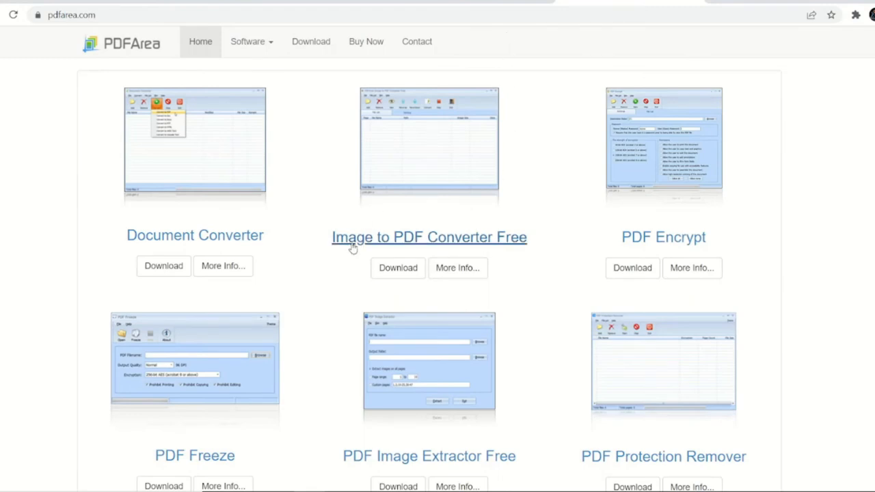
mouse_move(551, 191)
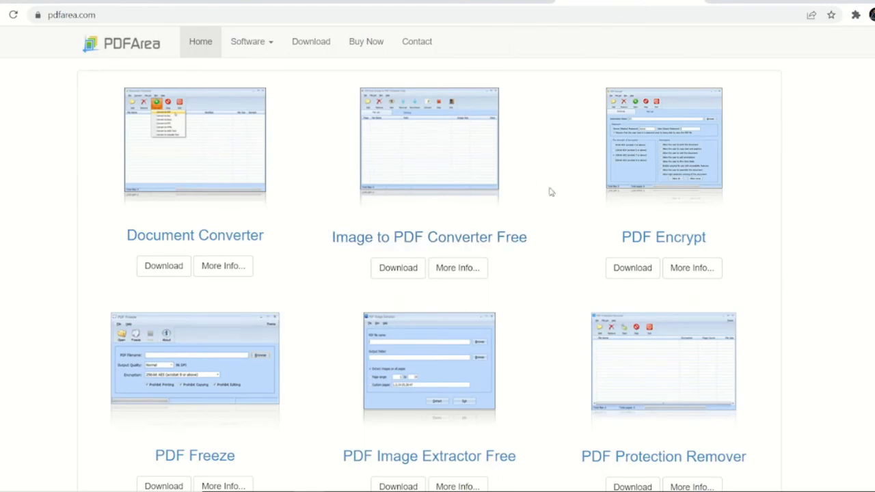
mouse_move(361, 180)
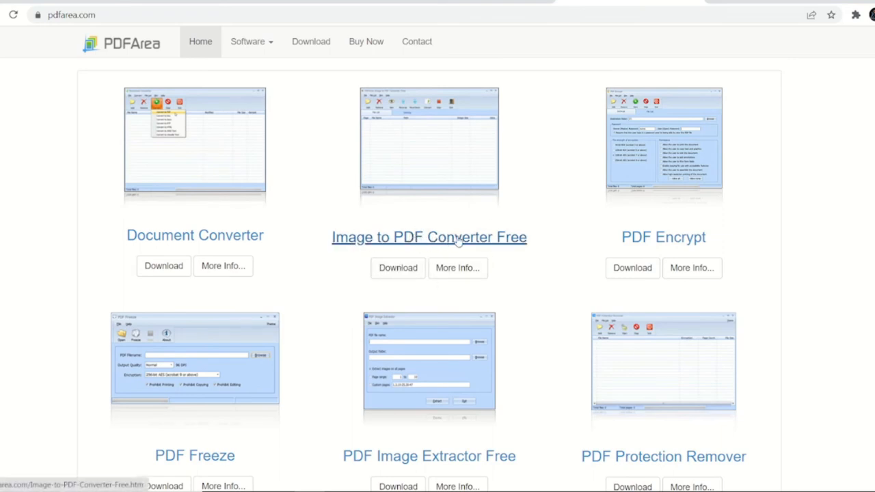
mouse_move(517, 167)
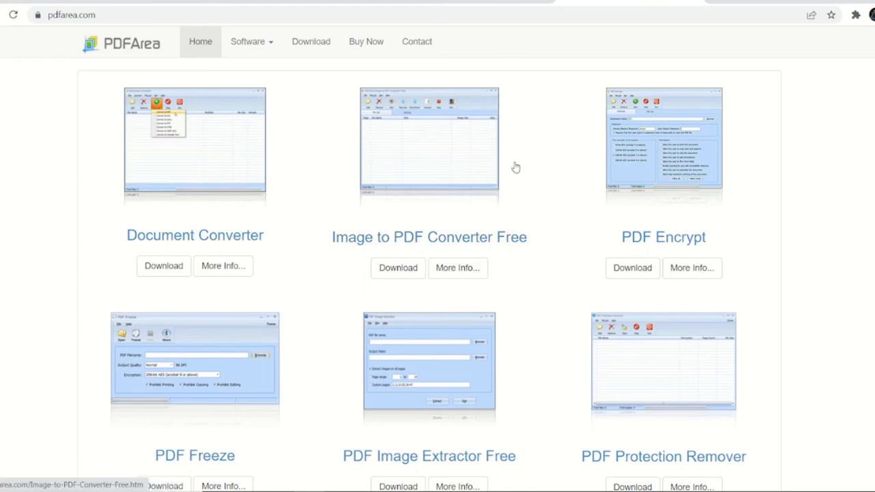
mouse_move(748, 38)
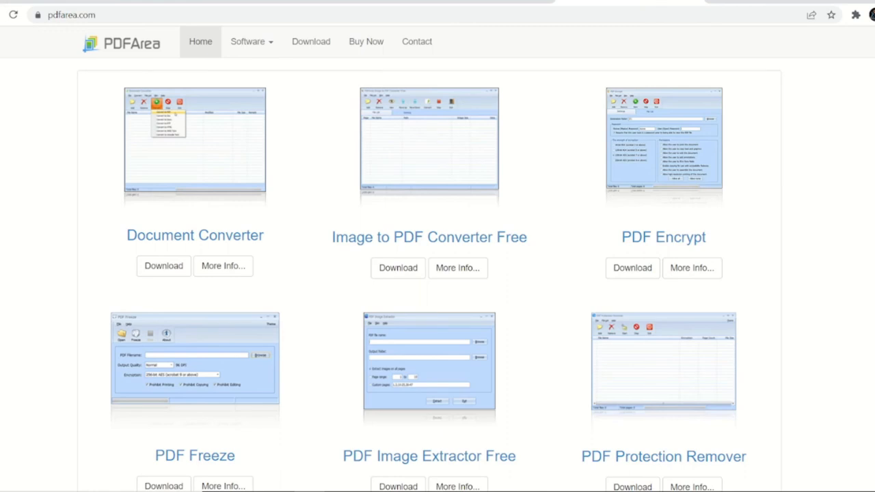
mouse_move(825, 50)
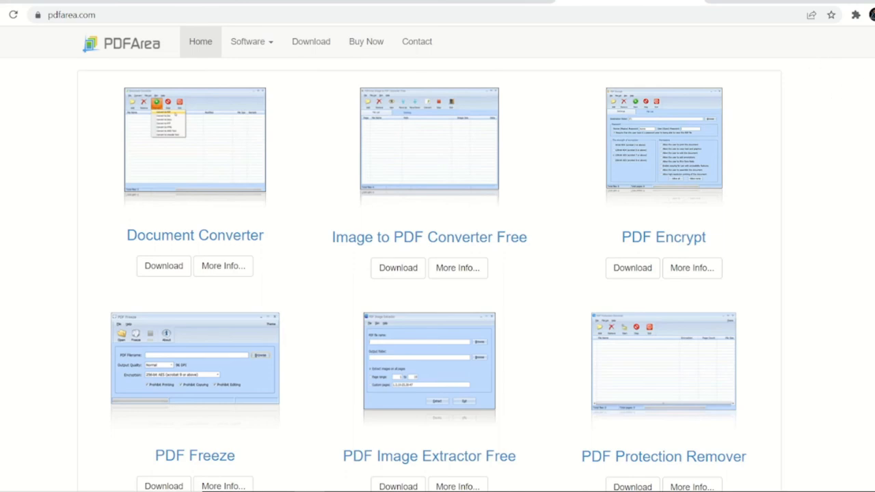
mouse_move(862, 90)
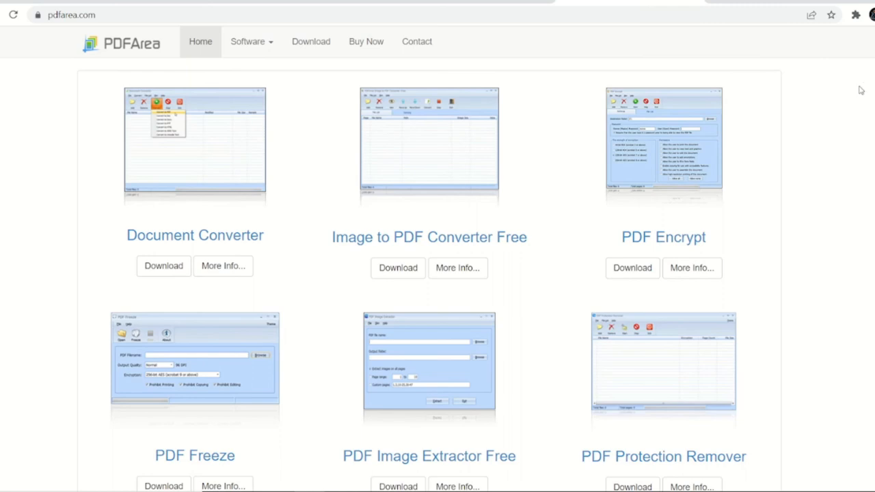
mouse_move(413, 157)
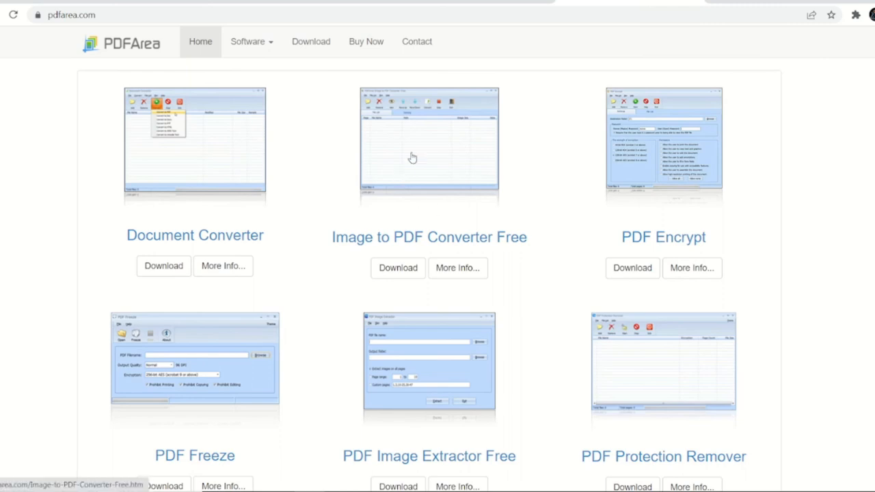
mouse_move(567, 47)
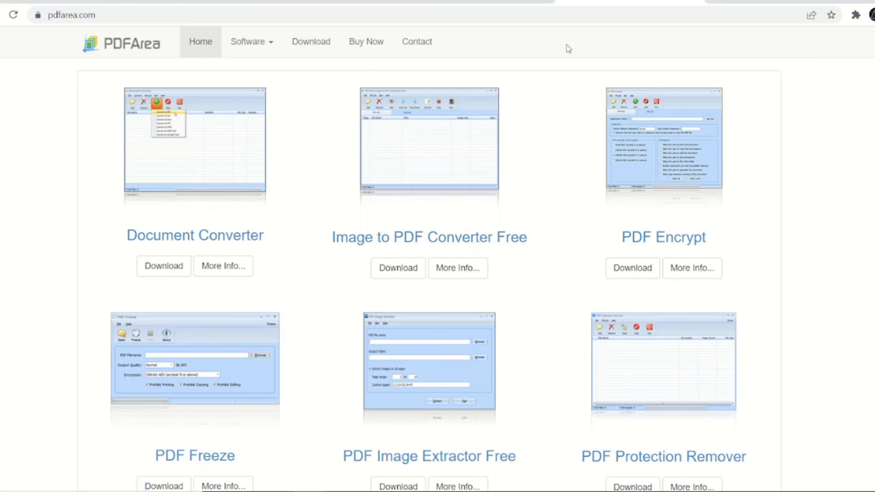
mouse_move(709, 57)
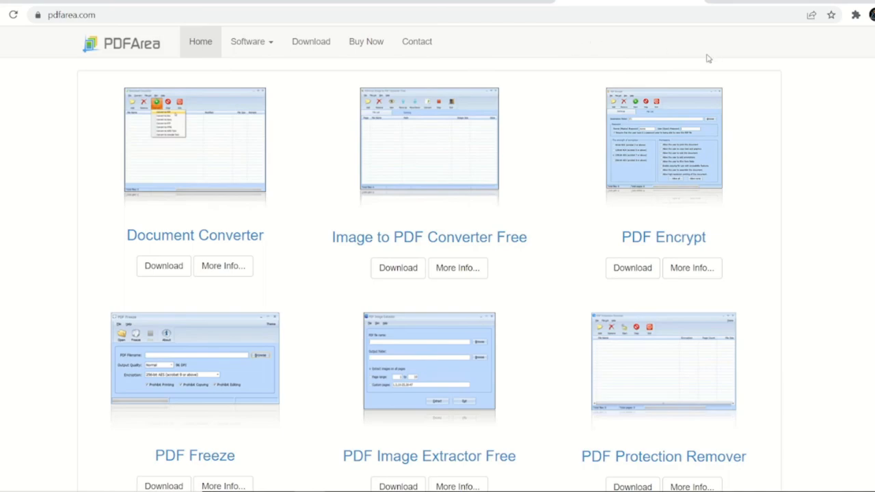